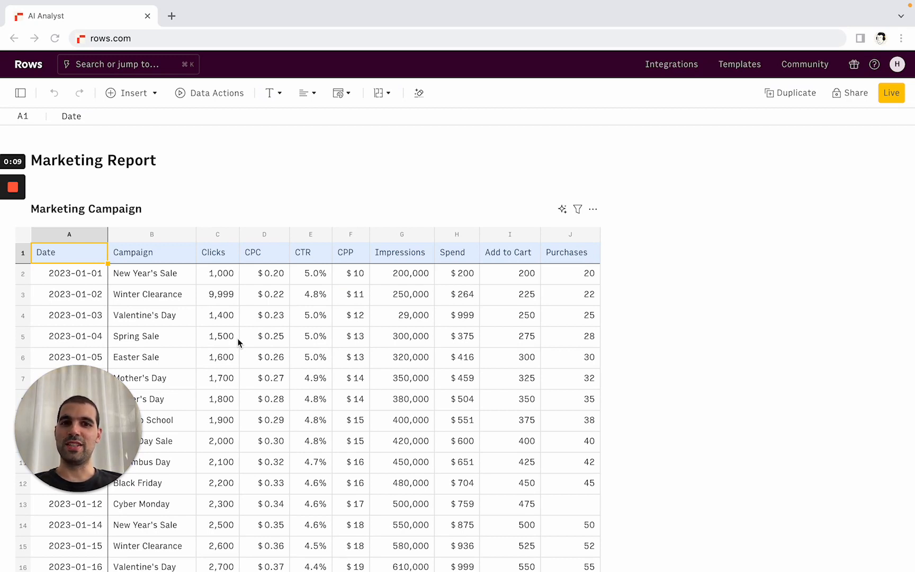
mouse_move(81, 263)
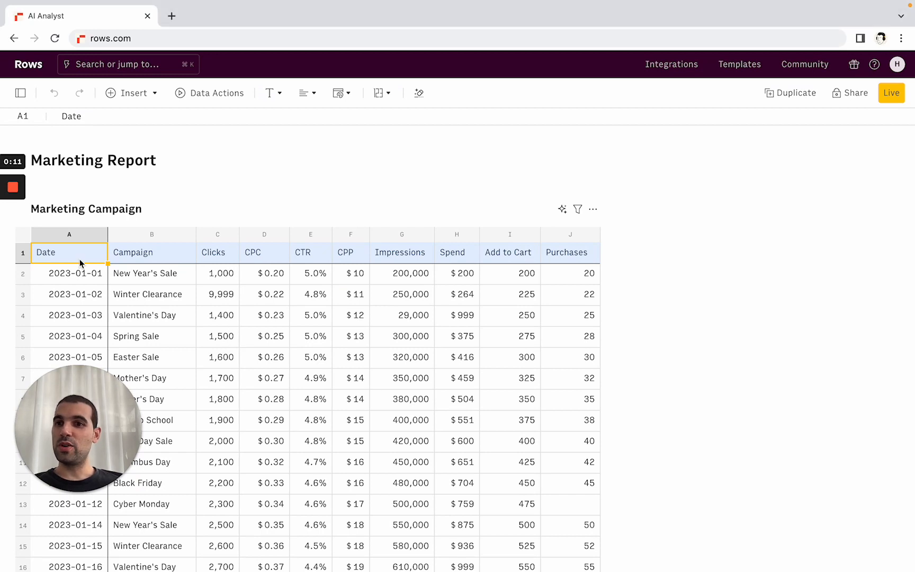
- Select cells in the Marketing Campaign table and bring up its AI Analyst panel
click(457, 400)
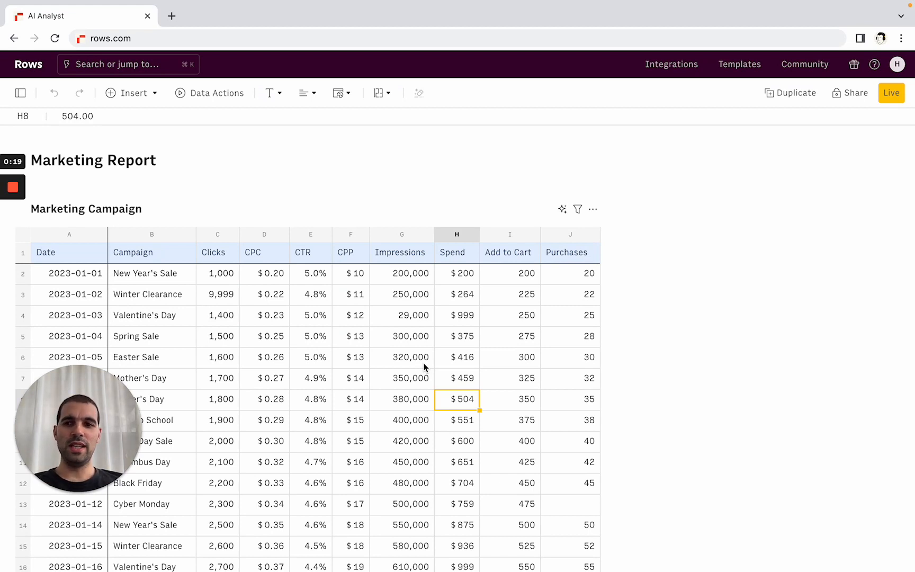
click(69, 252)
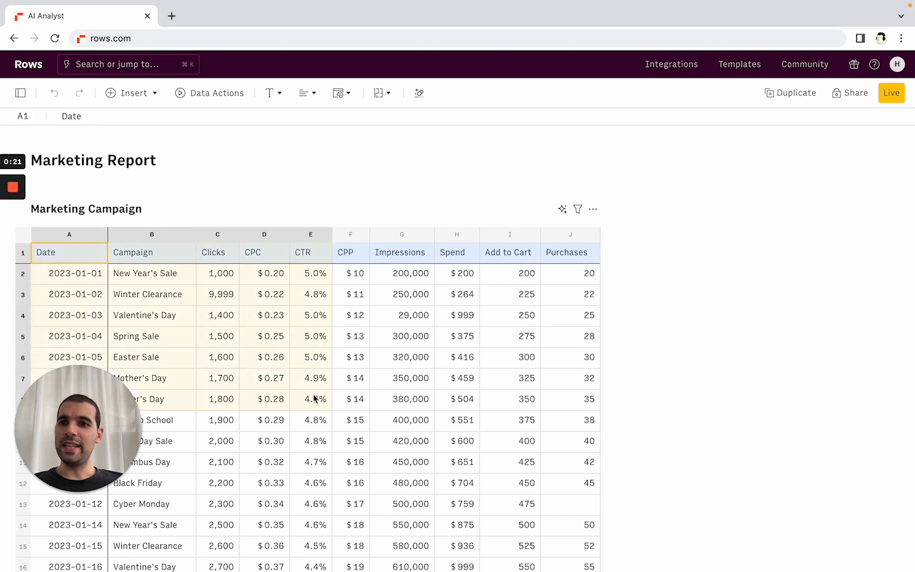
click(350, 400)
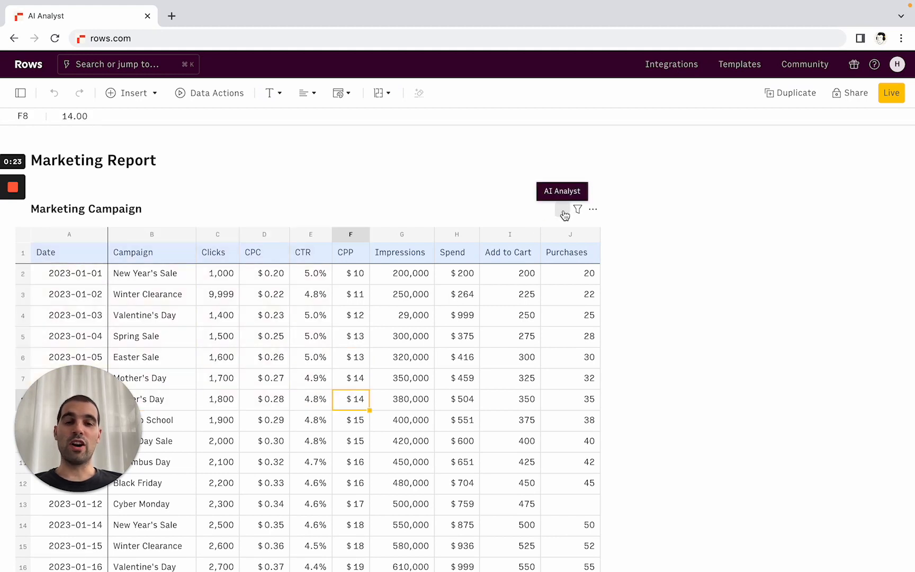
mouse_move(563, 210)
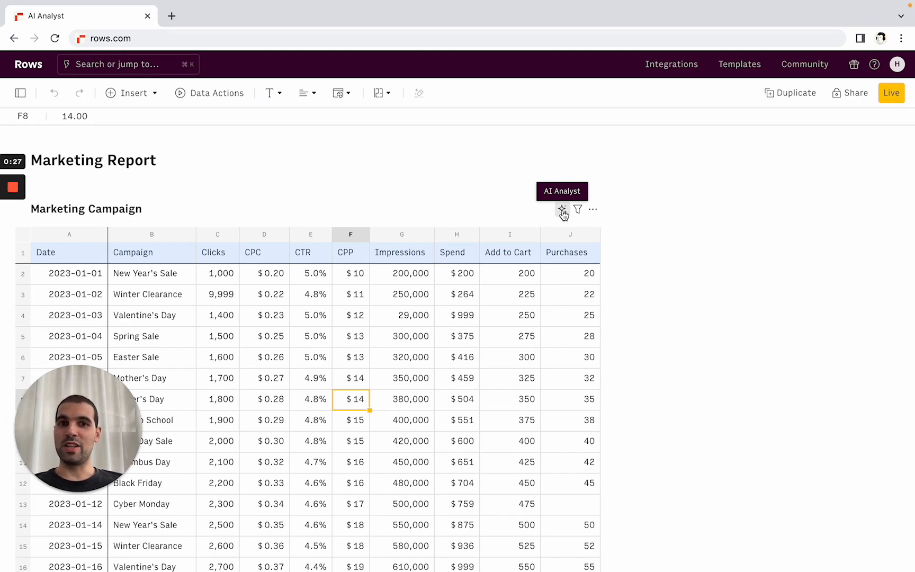
click(561, 209)
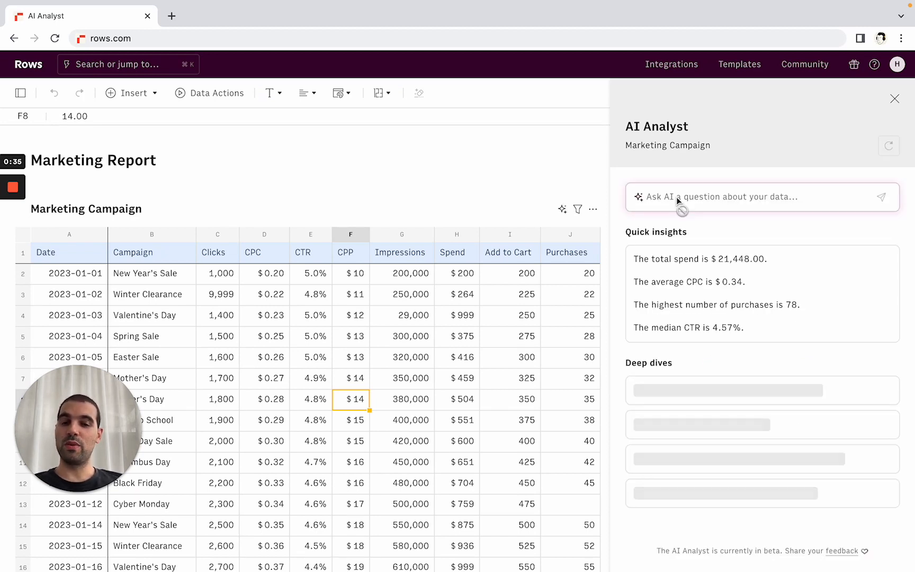
mouse_move(639, 239)
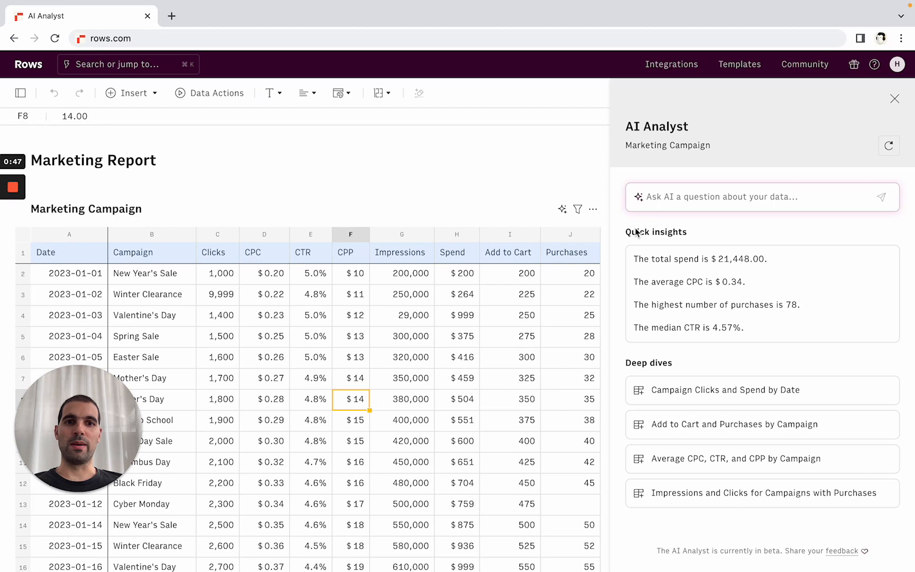
mouse_move(670, 237)
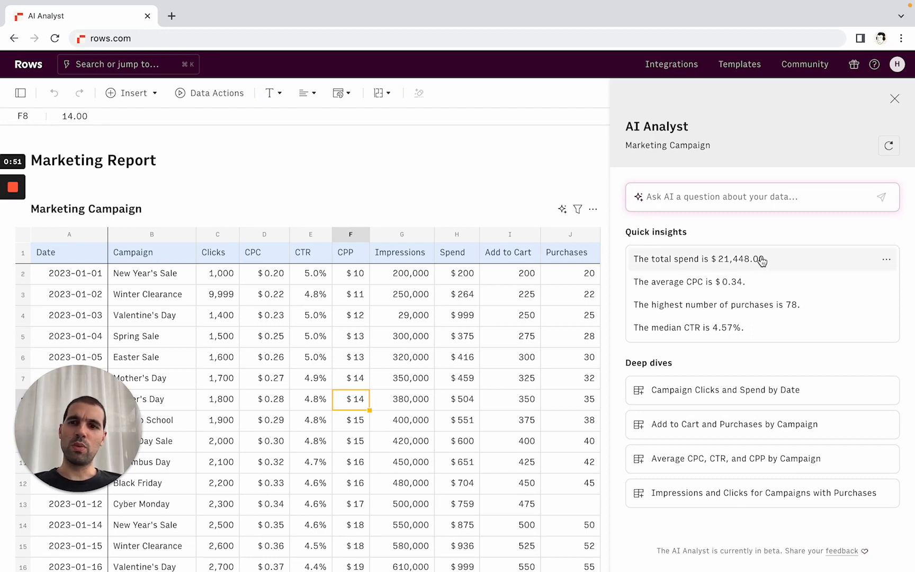
mouse_move(757, 307)
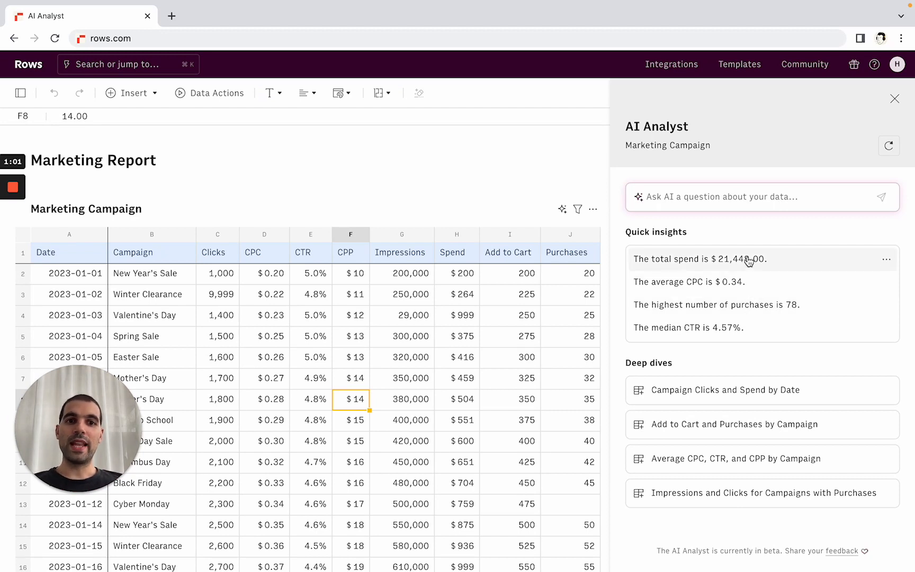
mouse_move(887, 260)
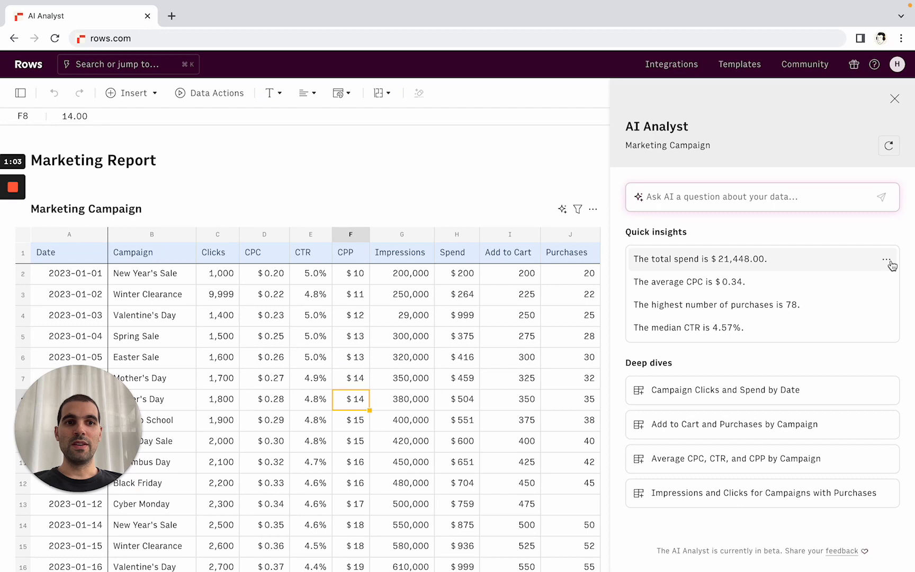
- Copy the $21,448.00 total spend quick insight as text via its options menu
click(888, 258)
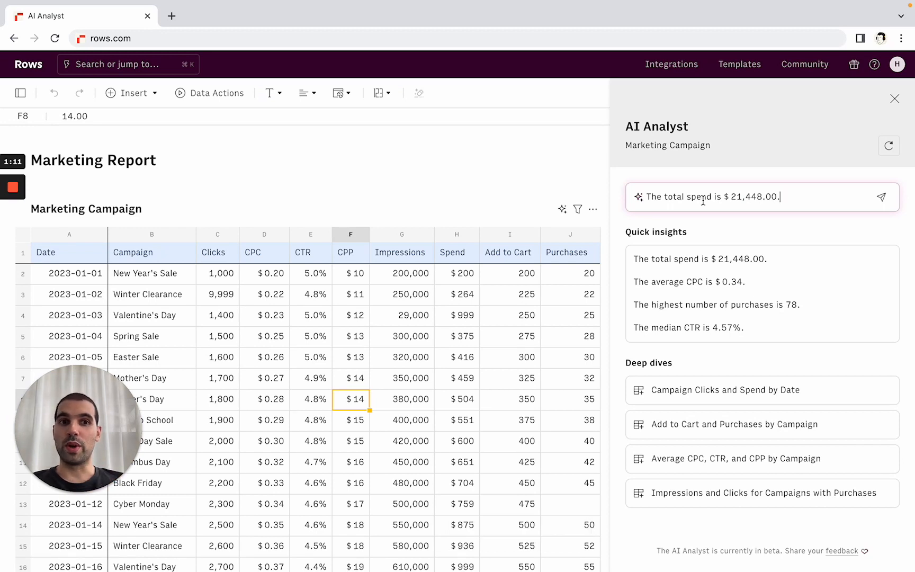
click(885, 258)
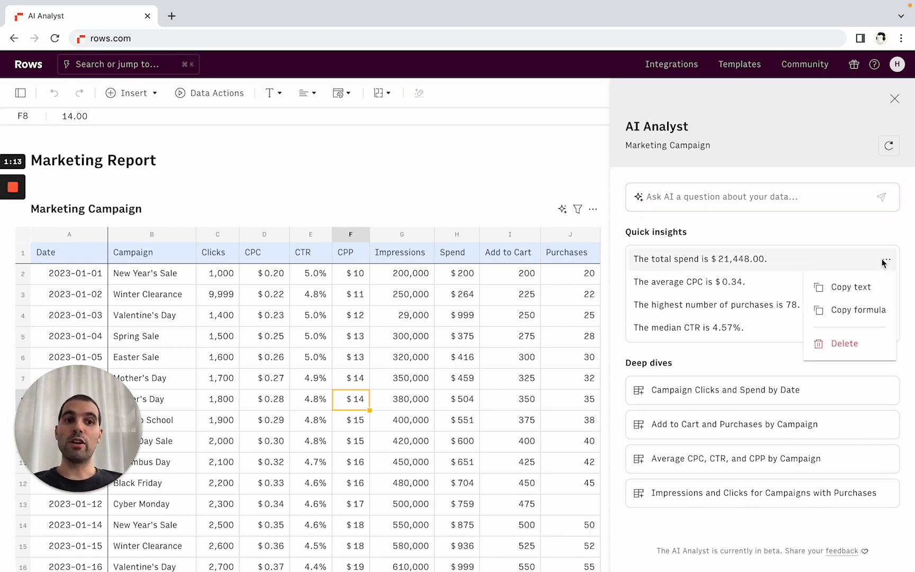
click(850, 287)
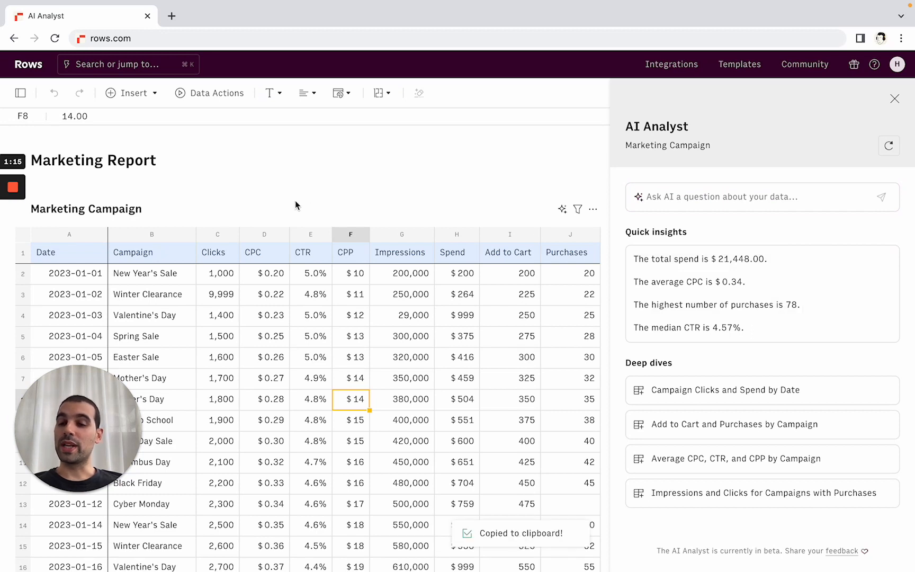
mouse_move(622, 198)
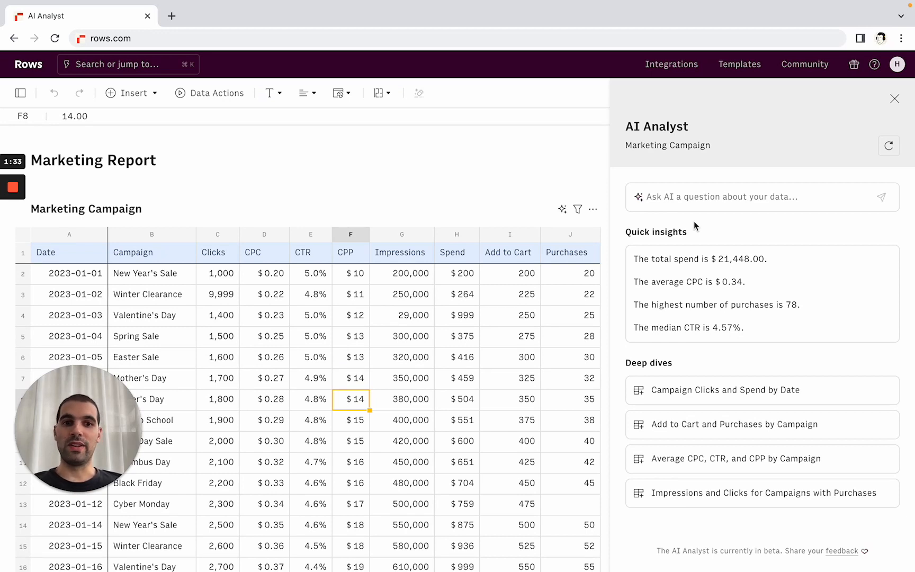
mouse_move(708, 370)
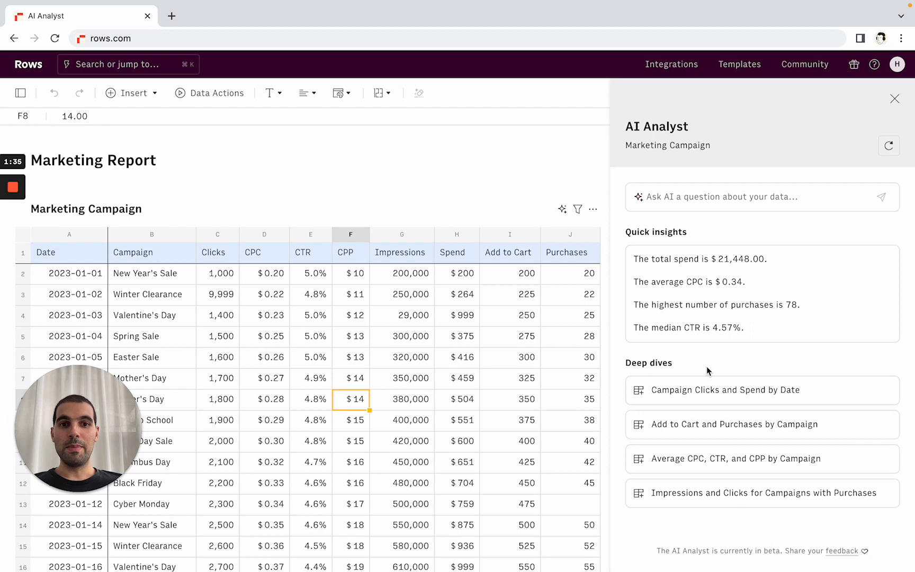
mouse_move(725, 393)
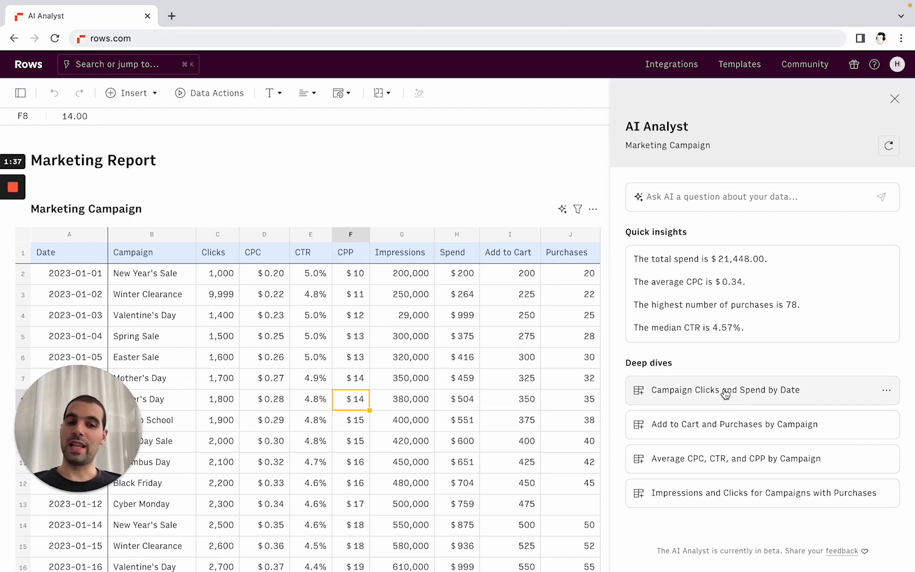
- Insert the Campaign Clicks and Spend by Date deep dive as a table and check its 2023-01-06 spend total
click(885, 390)
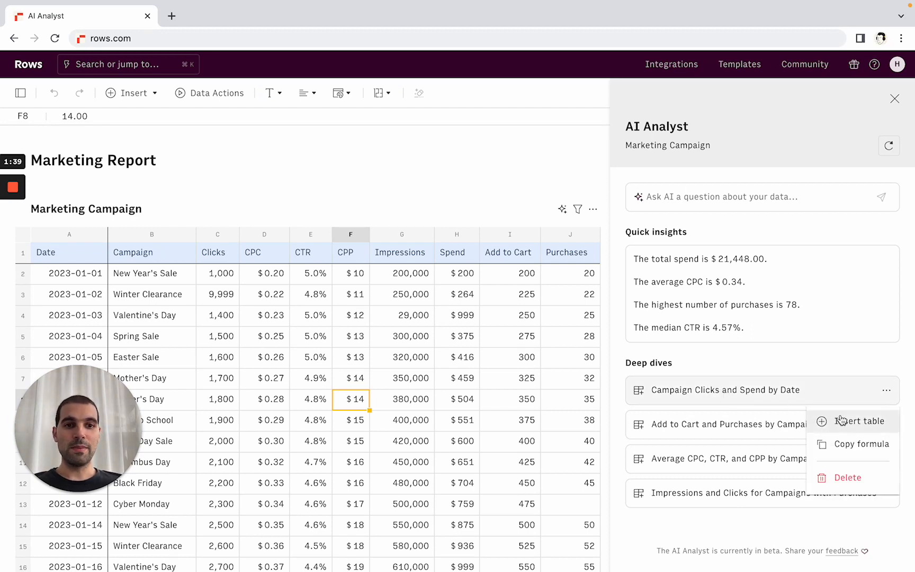
click(859, 421)
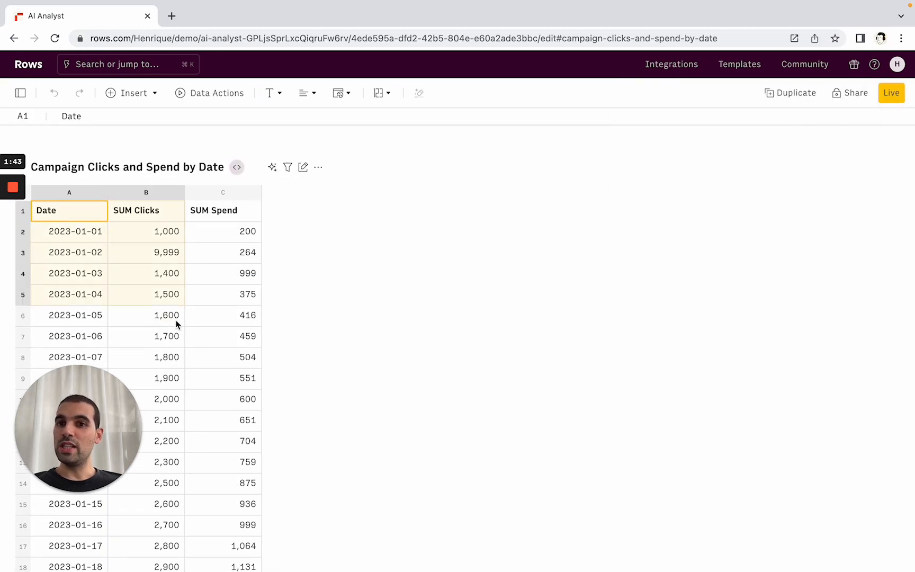
click(222, 336)
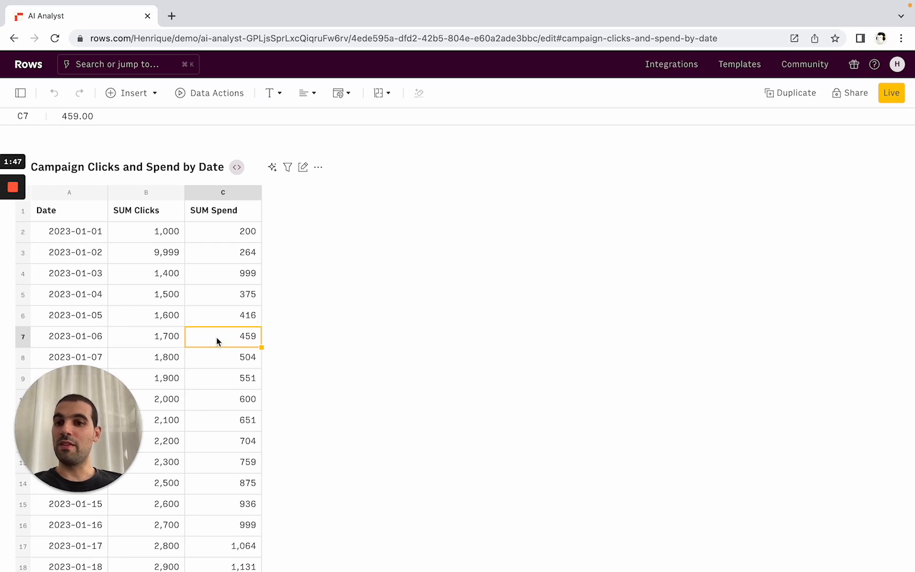
mouse_move(226, 258)
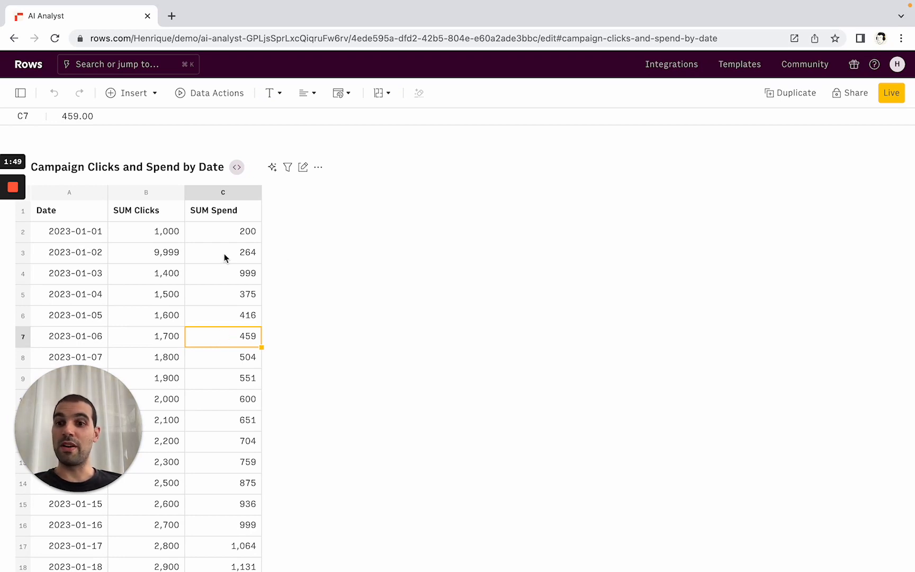
scroll(up, 3)
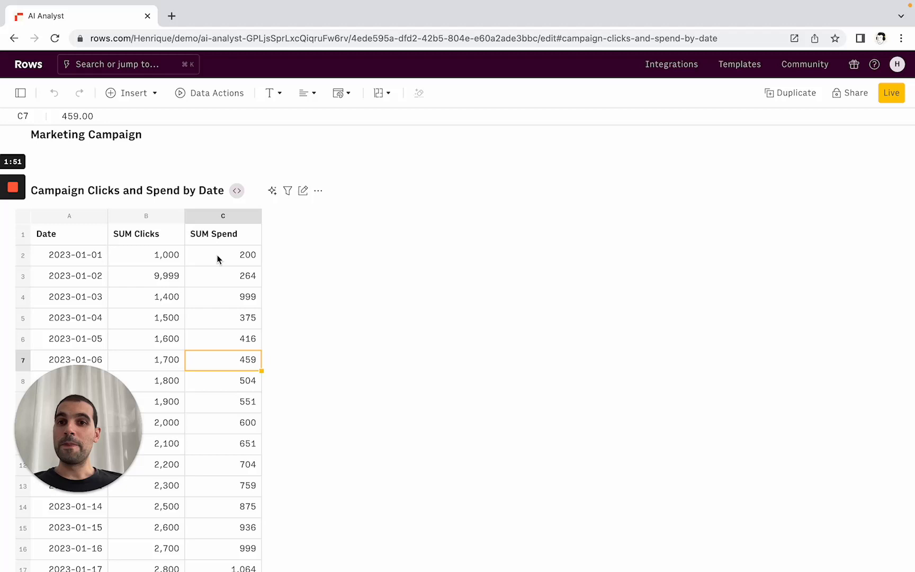
click(317, 191)
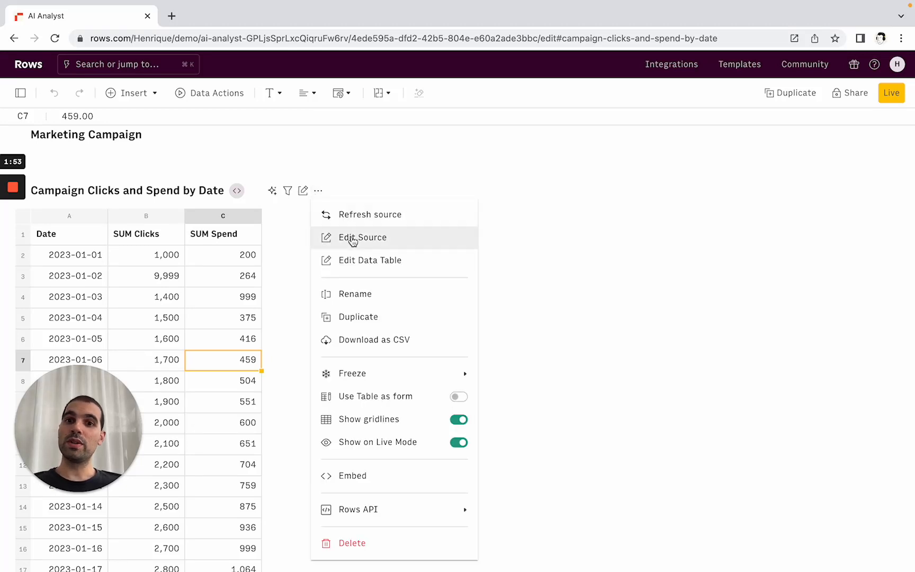
click(362, 238)
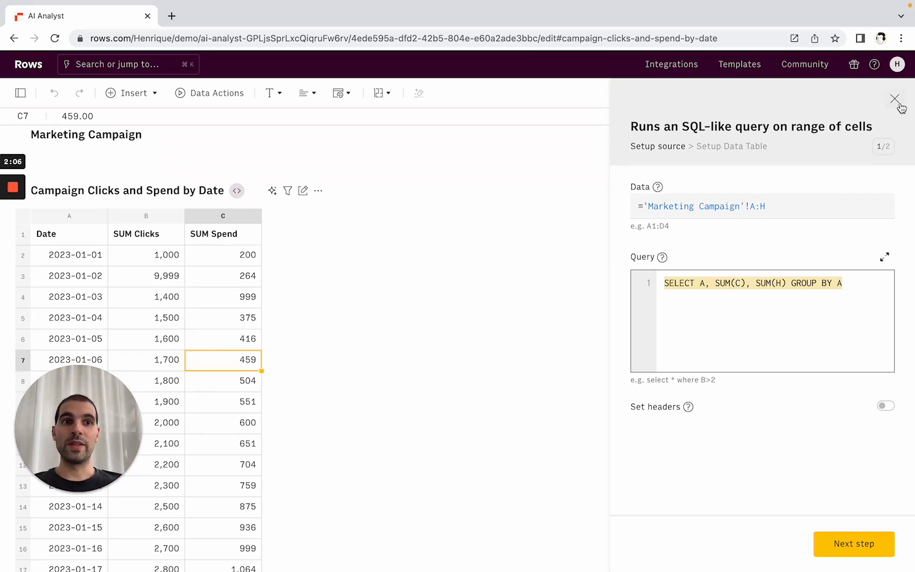
click(894, 98)
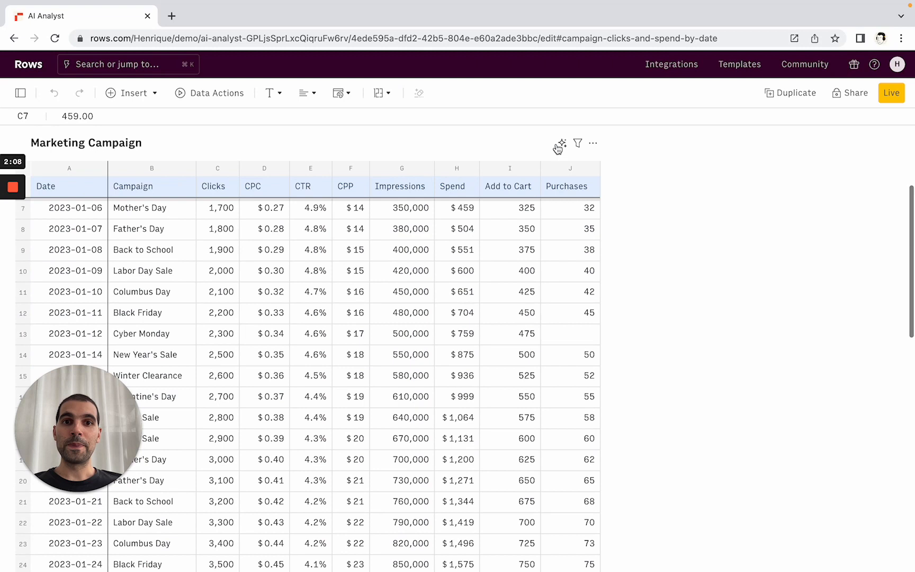
click(559, 144)
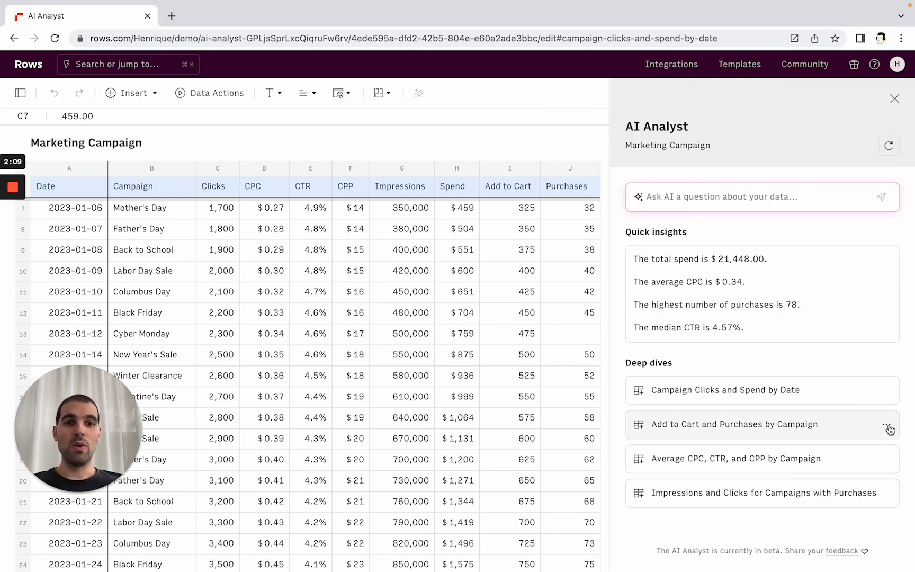
- Delete the Add to Cart and Purchases by Campaign deep dive and reopen the AI Analyst
click(887, 425)
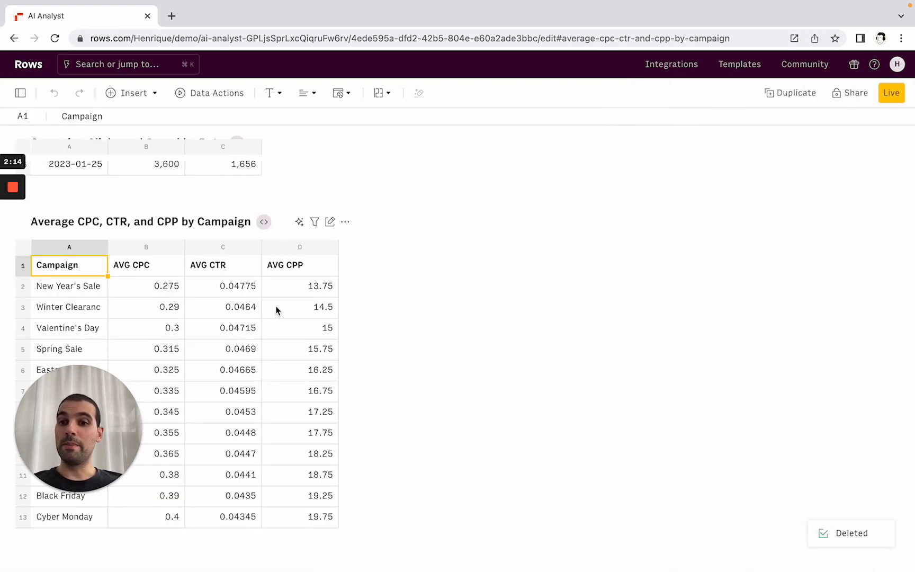
scroll(up, 3)
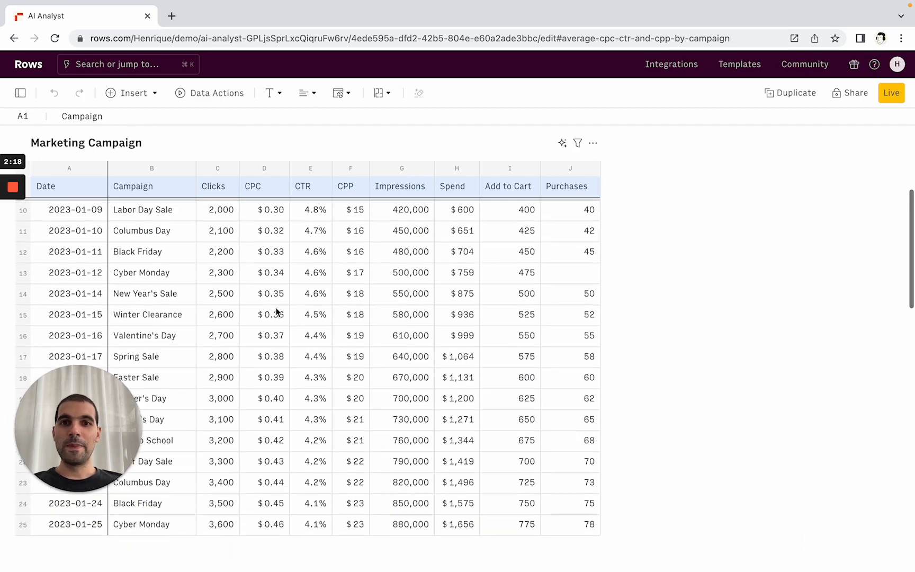
click(563, 143)
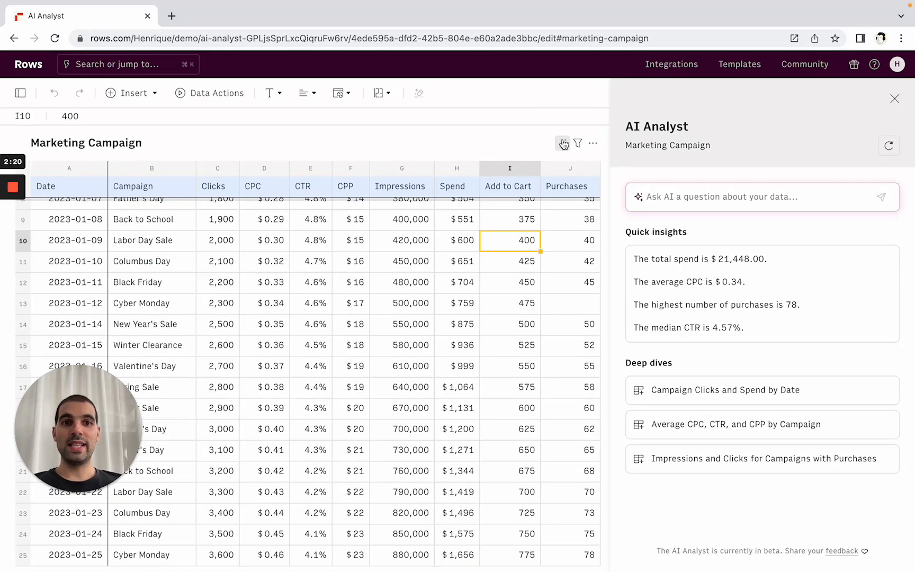
mouse_move(697, 191)
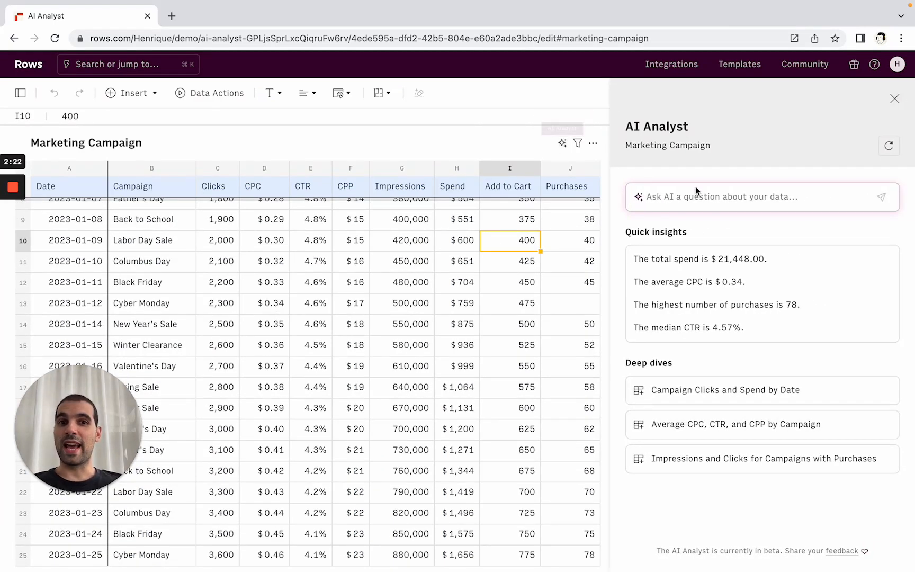
- Ask the AI Analyst for the median number of clicks, yielding 2,550
scroll(up, 3)
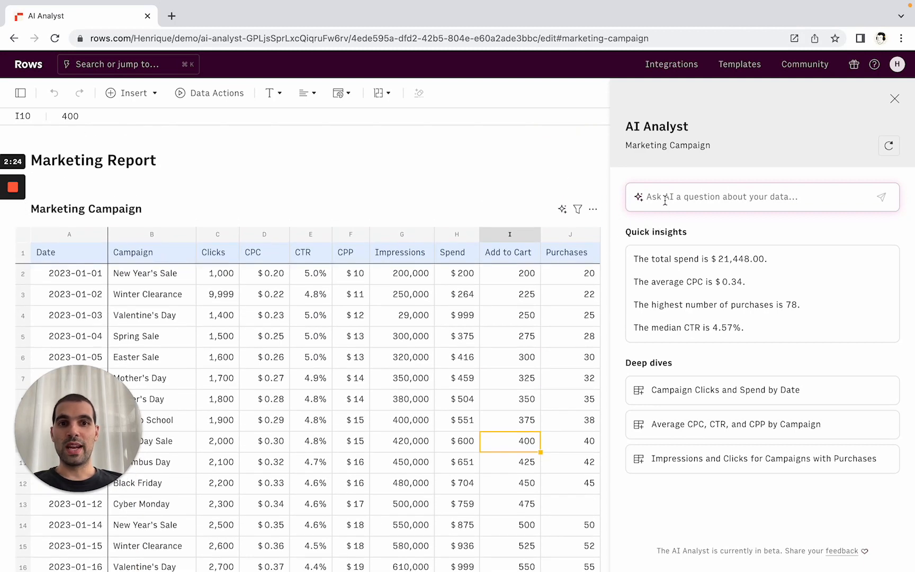
text(What's the median numbe)
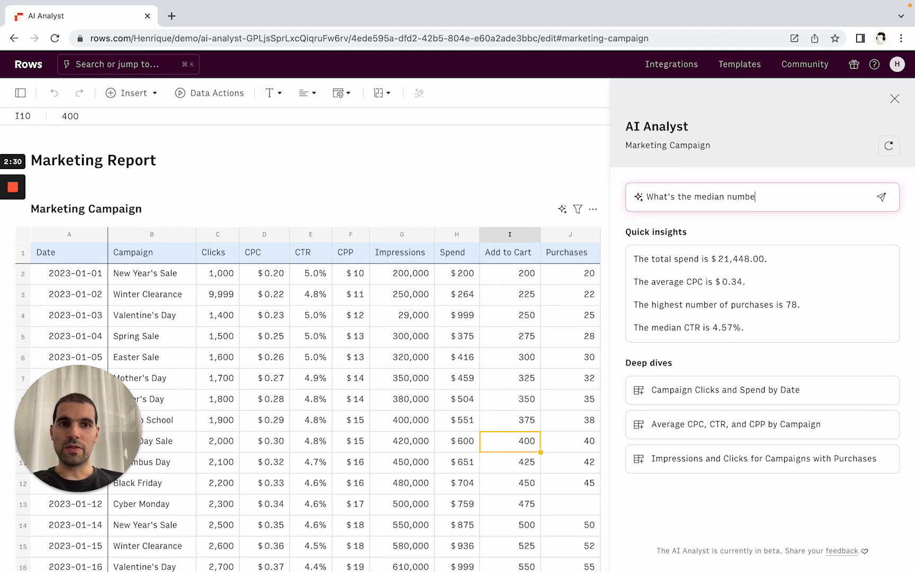
click(881, 197)
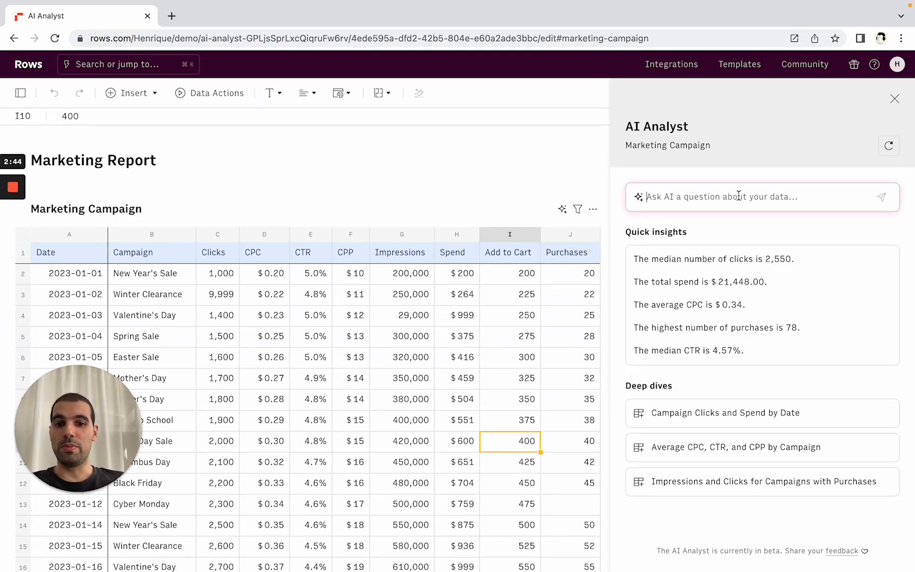
- Ask 'What were the 3 best campaigns by total clicks' to create that deep dive
text(What w)
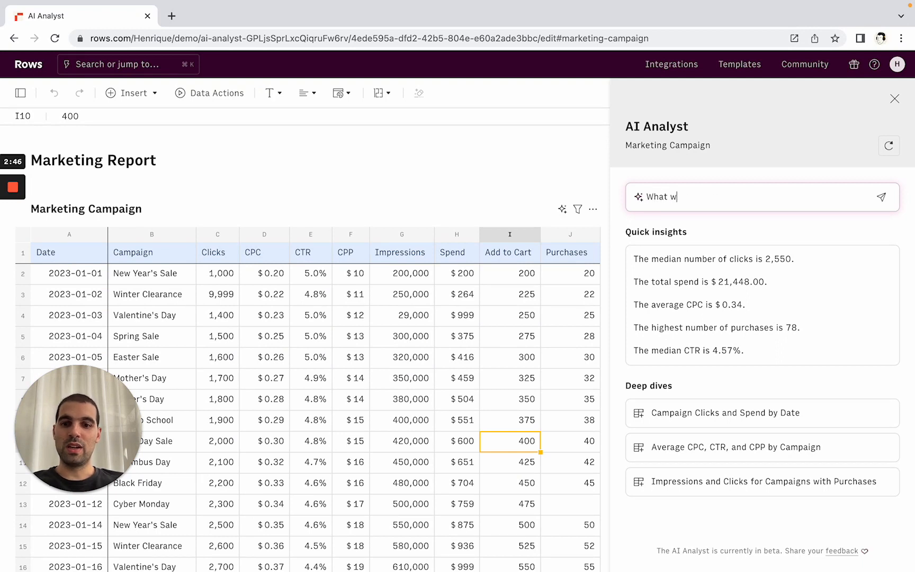
text(ere the)
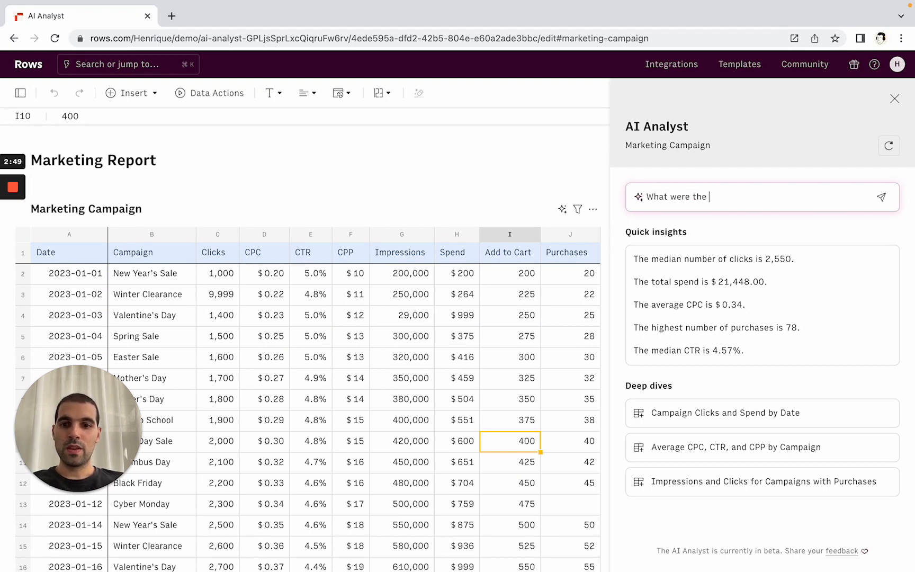
text(3 best campaigns by total cli)
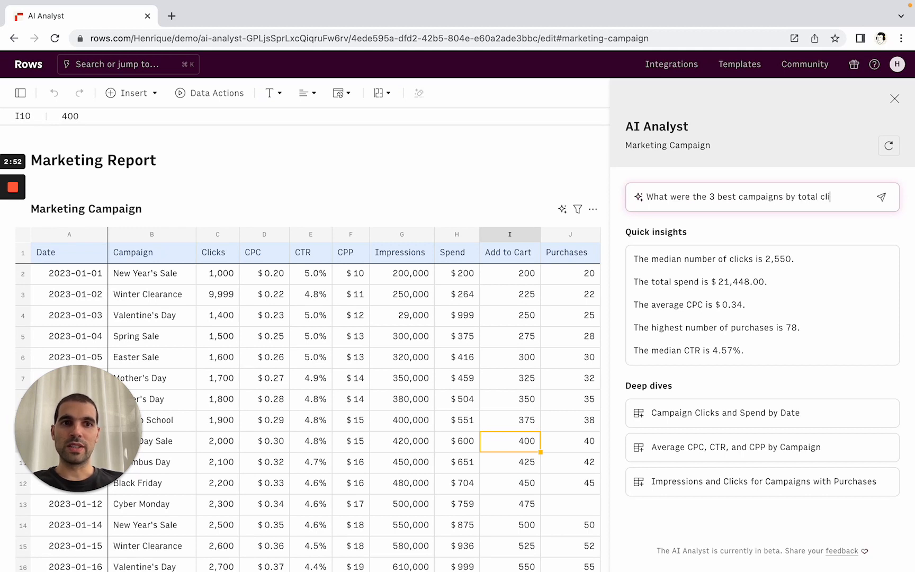
click(882, 196)
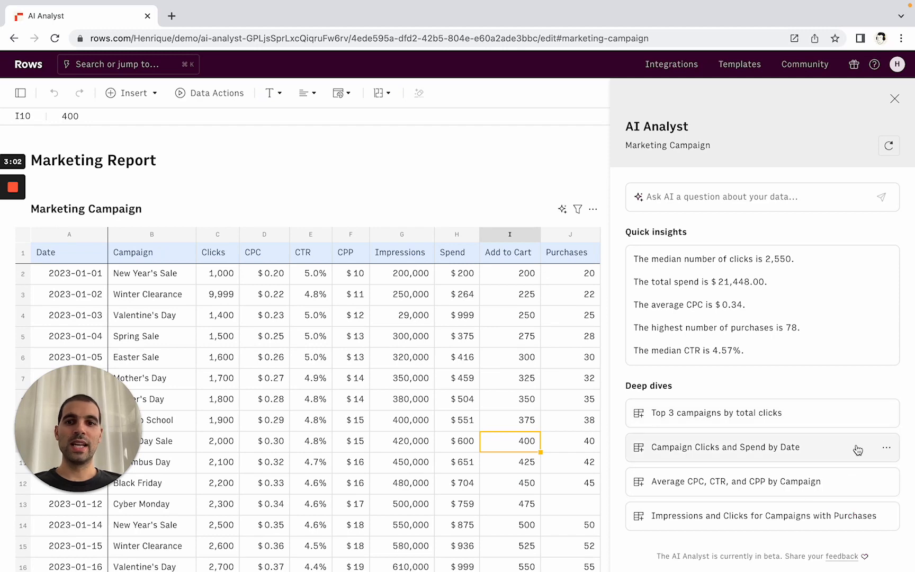
- Insert the Top 3 campaigns by total clicks table and select its SUM Clicks column
click(716, 413)
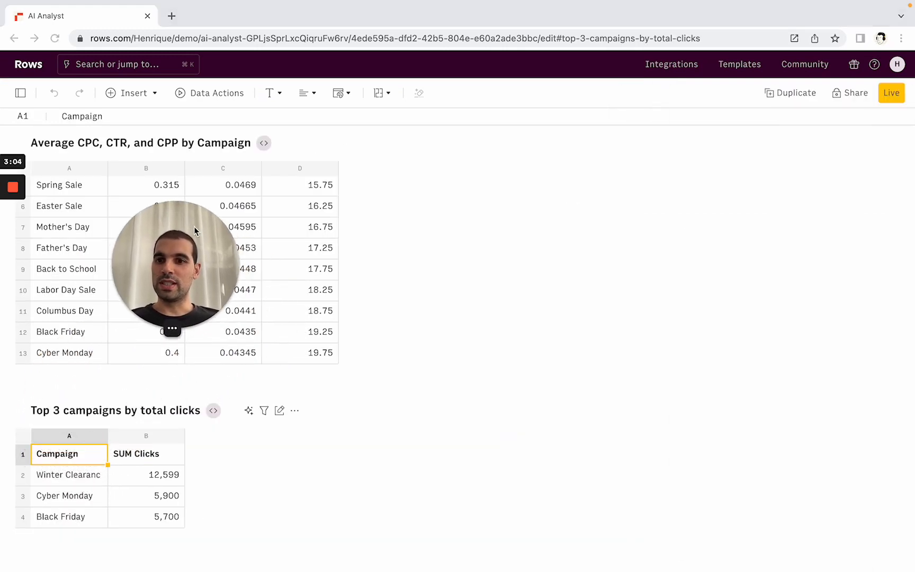
click(145, 454)
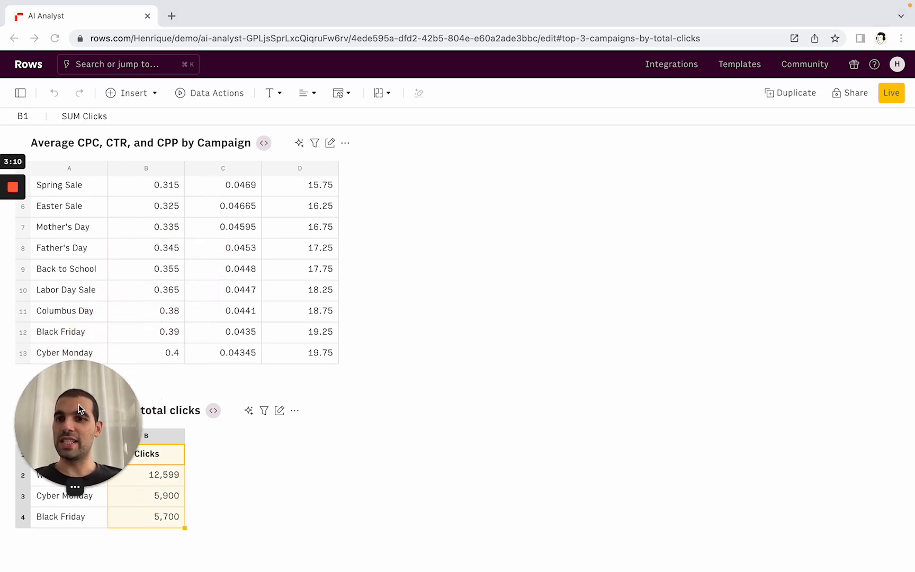
scroll(up, 3)
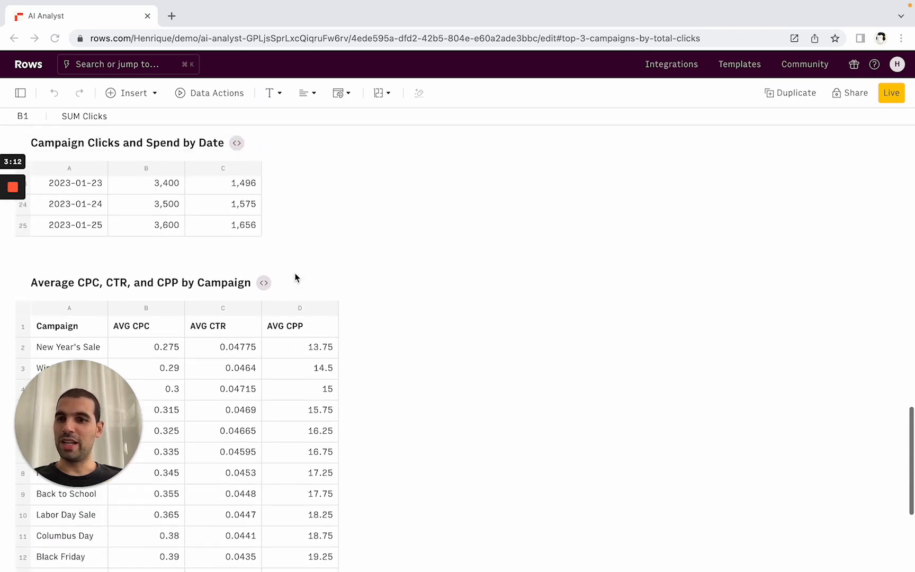
scroll(up, 3)
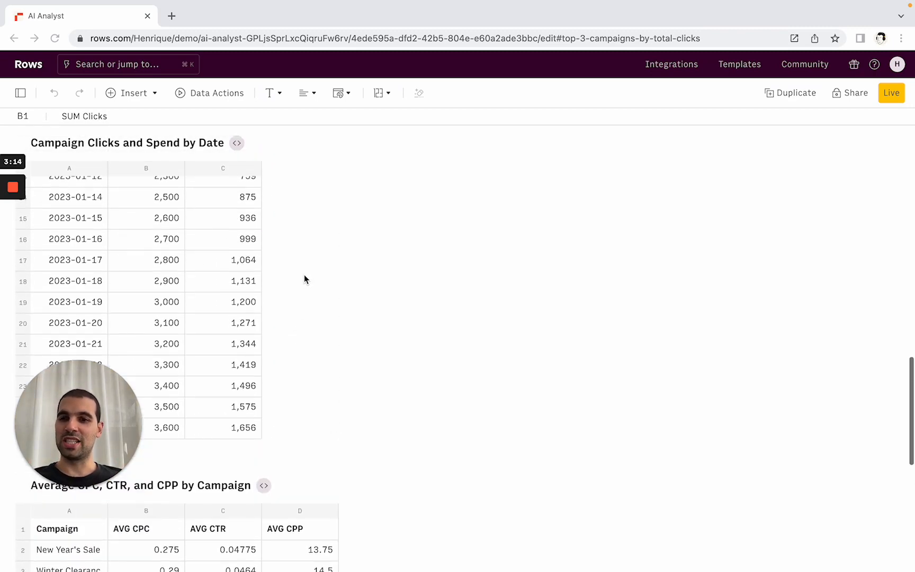
scroll(up, 3)
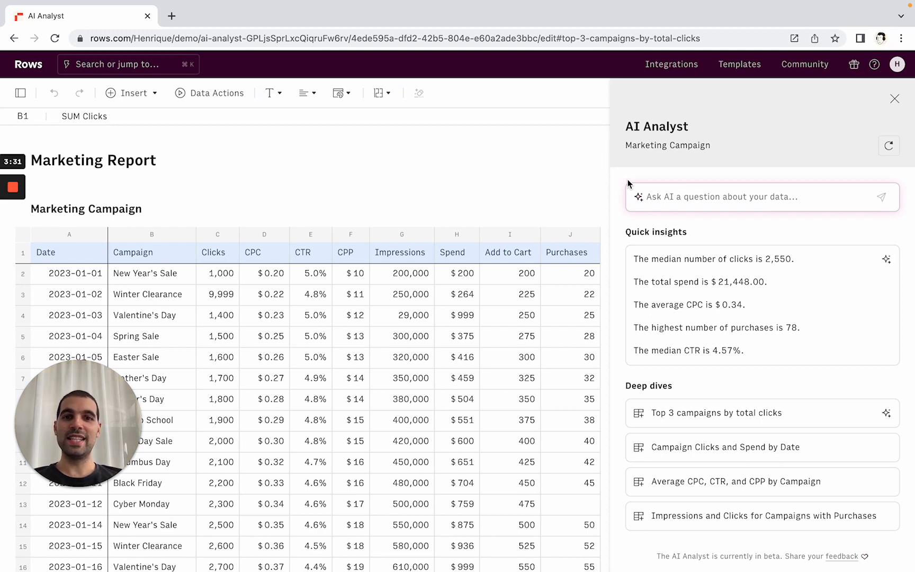
- Close the AI Analyst panel, leaving the Marketing Campaign table on its own
click(570, 274)
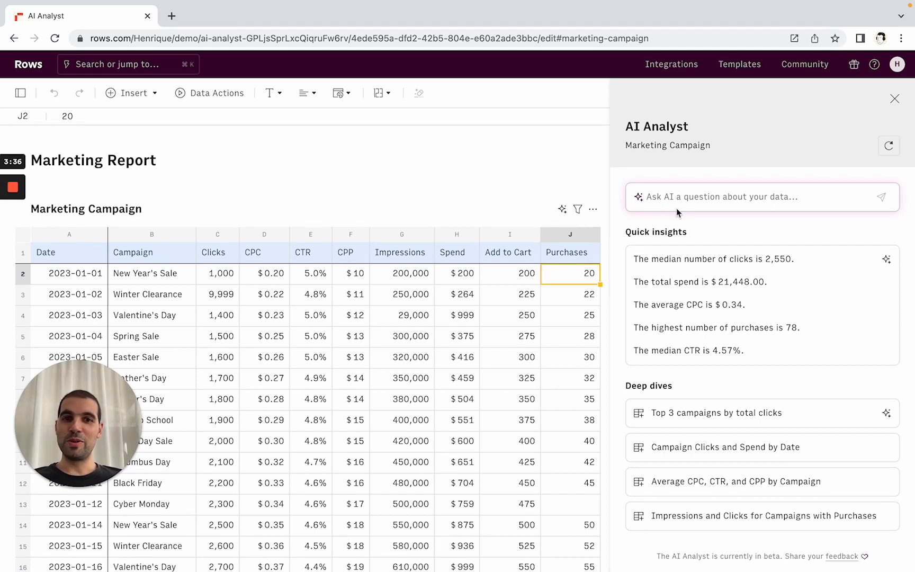
click(895, 98)
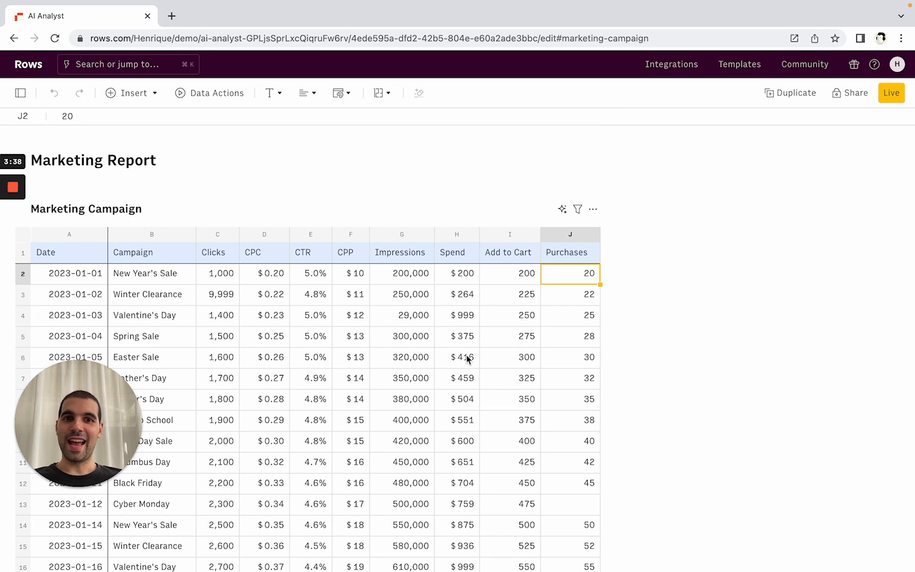